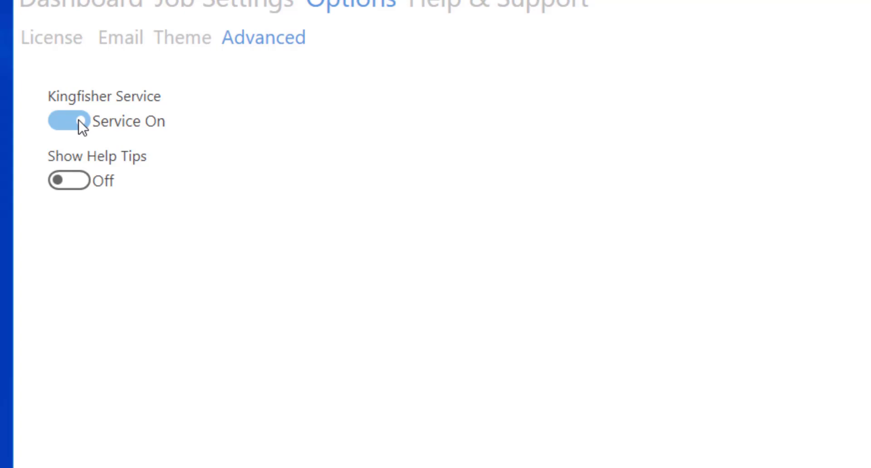
Step: View License and Theme, try Dark Blue, revert to Light Blue, then return to the Dashboard
left_click(50, 37)
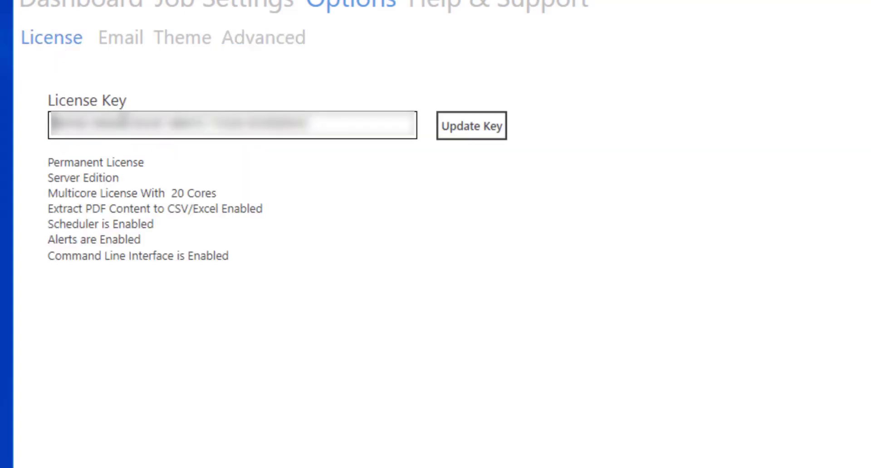
left_click(246, 104)
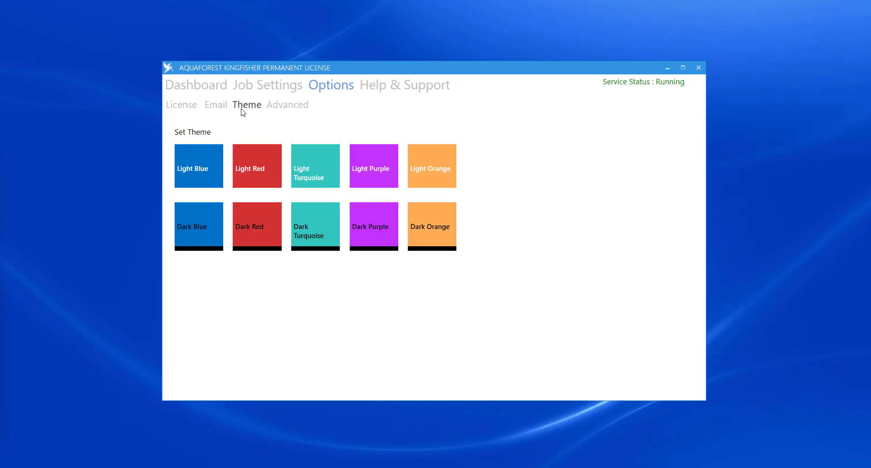
mouse_move(210, 222)
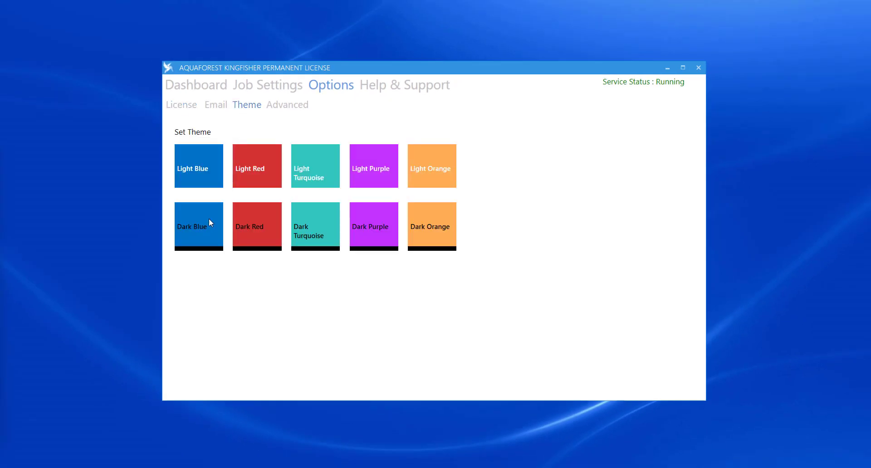
left_click(198, 226)
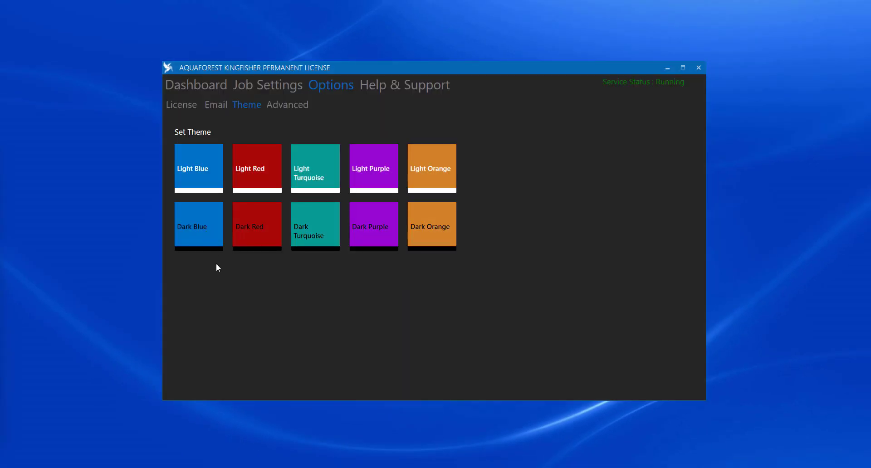
left_click(199, 165)
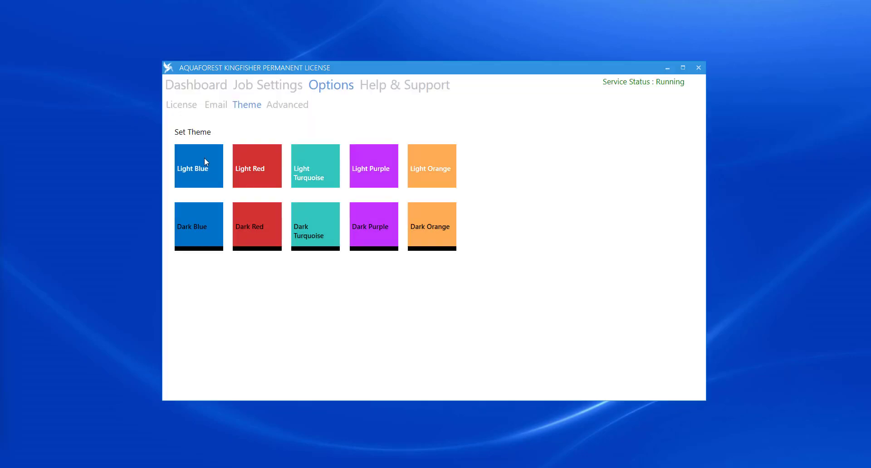
left_click(196, 84)
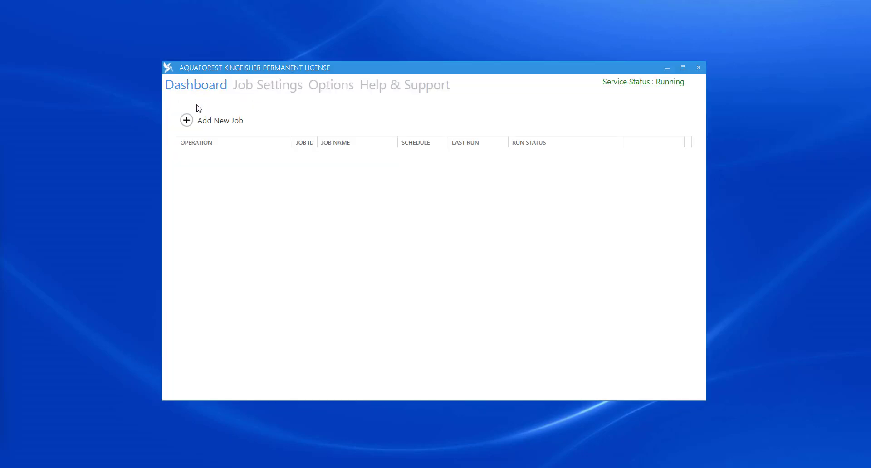
Step: Add a new job named 'Rename by Barcode'
left_click(186, 119)
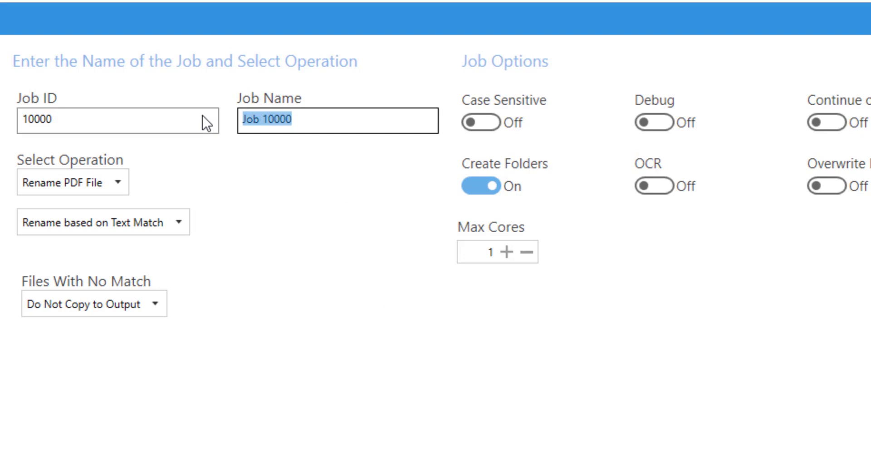
type("r")
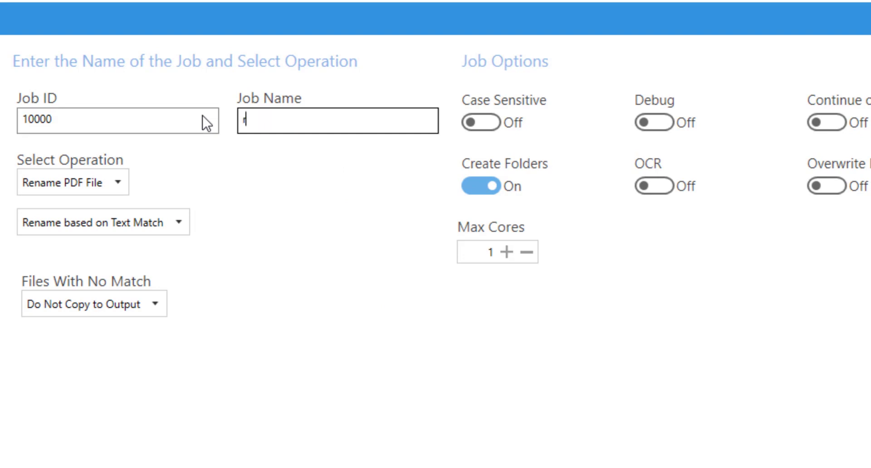
type("Ranme")
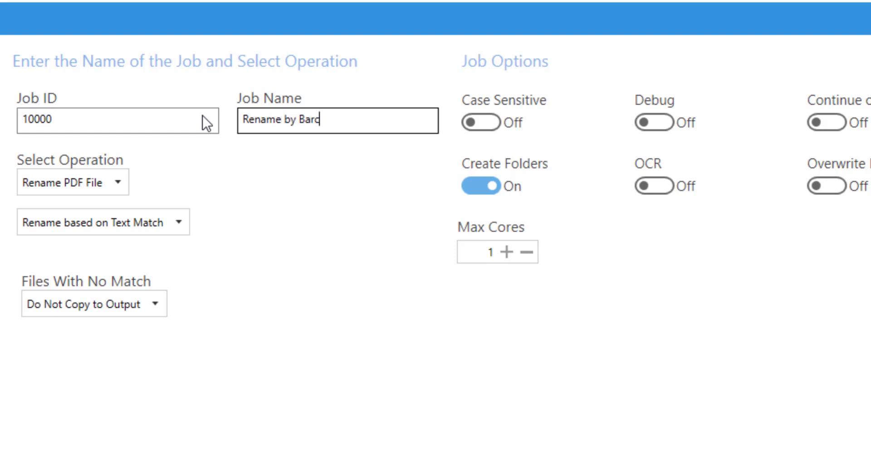
type("ode")
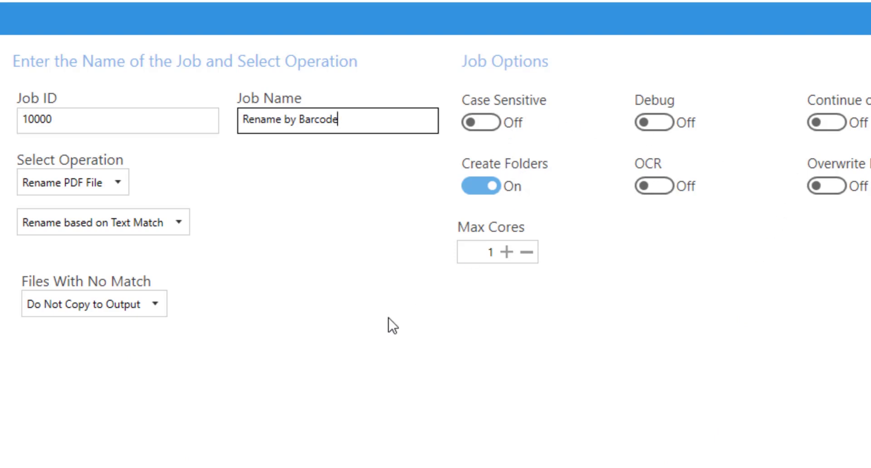
mouse_move(177, 199)
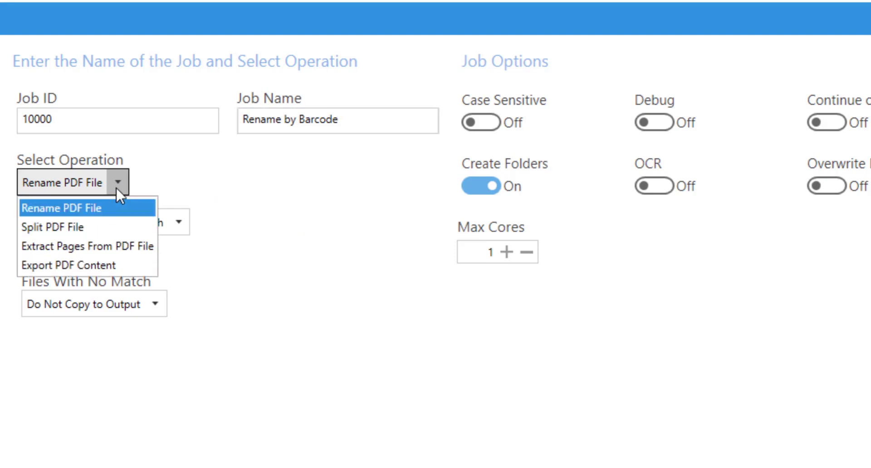
Step: Keep Rename PDF File as the operation and choose Rename based on Barcode
left_click(61, 208)
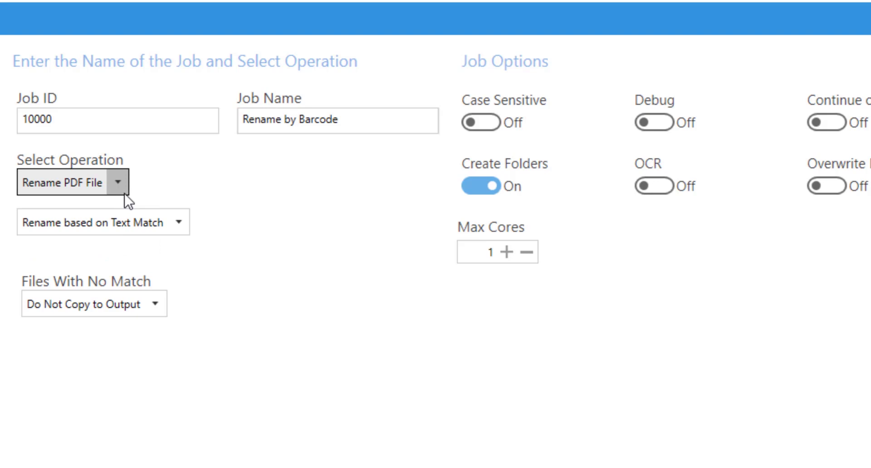
left_click(103, 222)
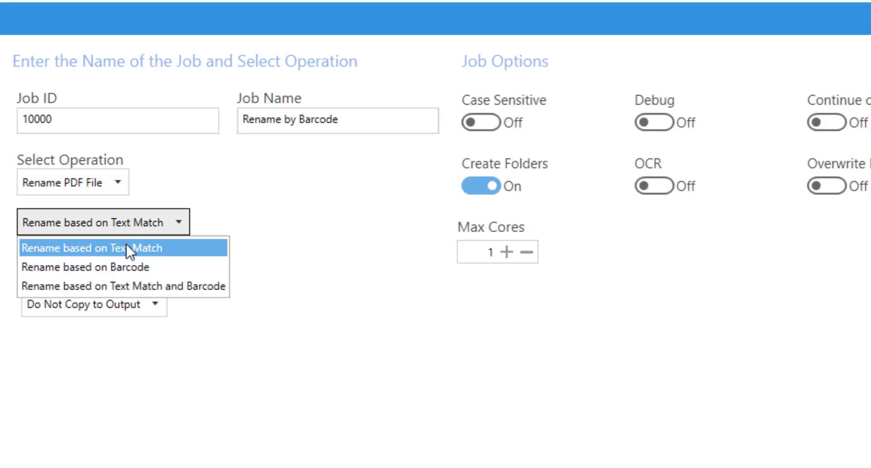
left_click(92, 267)
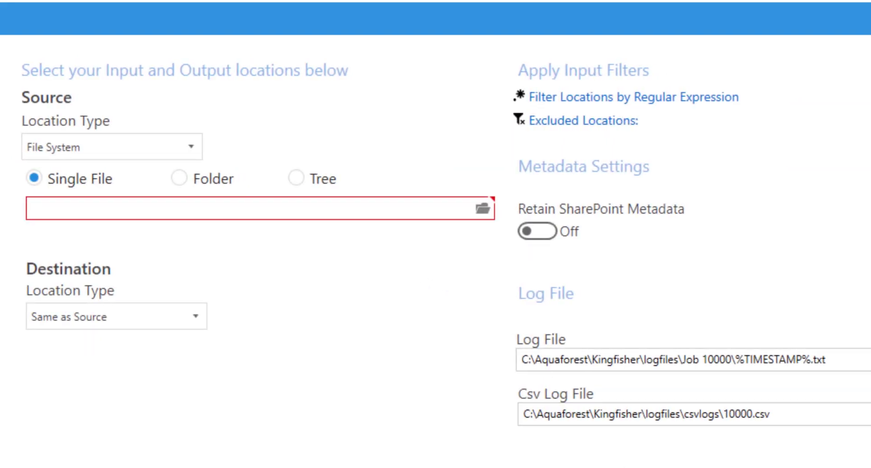
Step: Set source path to Test In and file-system destination to Test Out under D:\Tools & Tests
type("D:\\Tools & Tests\\Test Folders\\Test Folders\\01\\Test In")
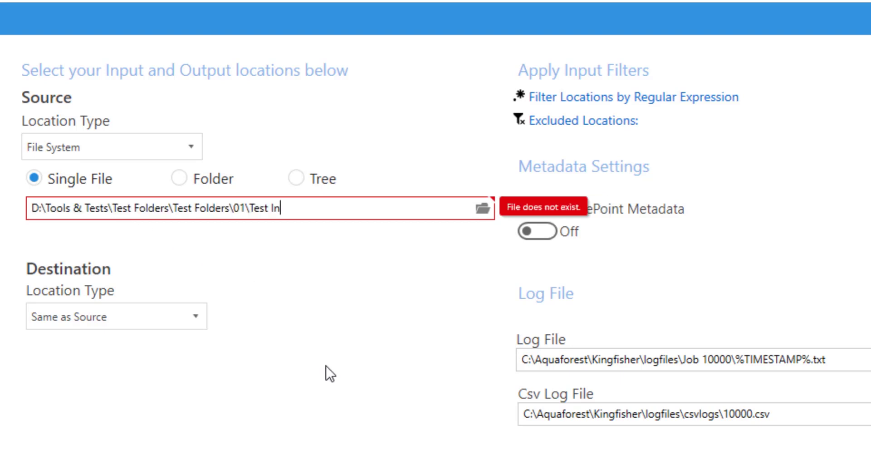
mouse_move(354, 423)
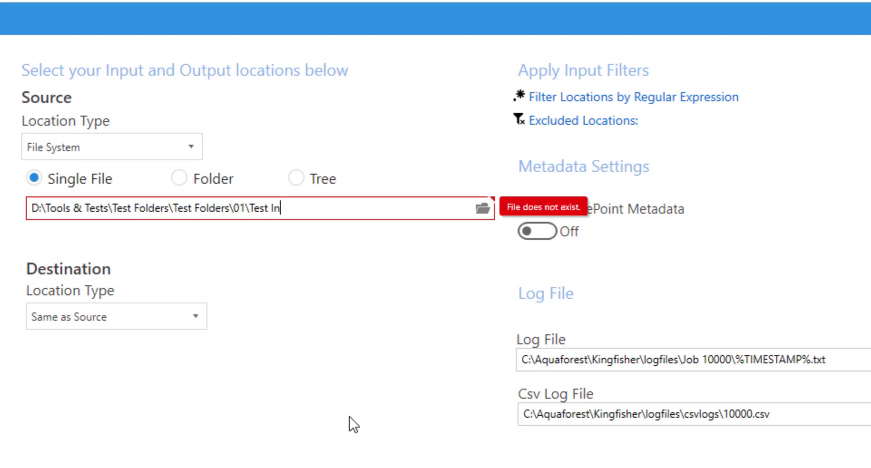
mouse_move(324, 405)
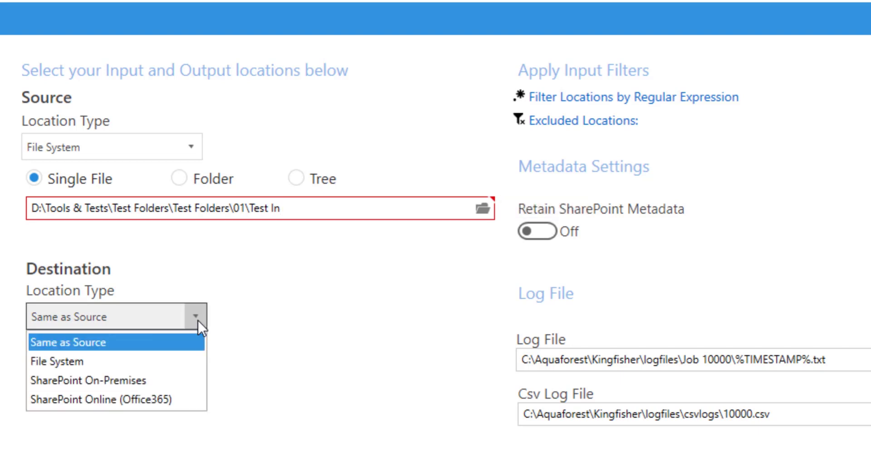
mouse_move(58, 362)
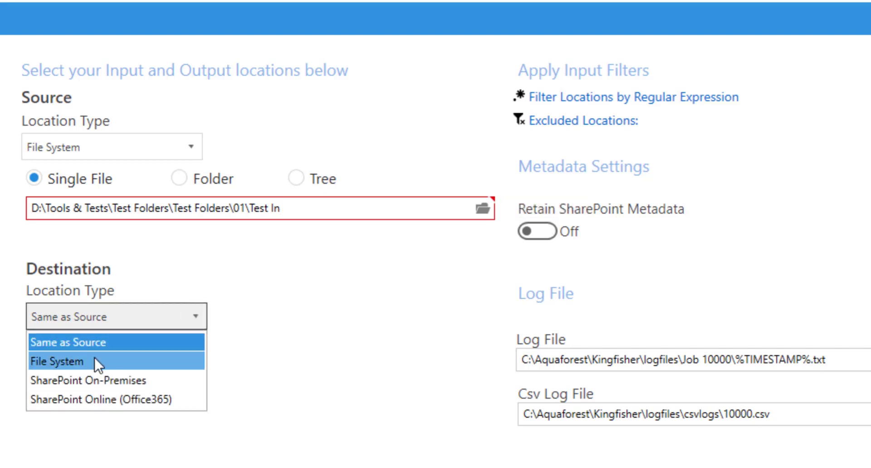
left_click(54, 362)
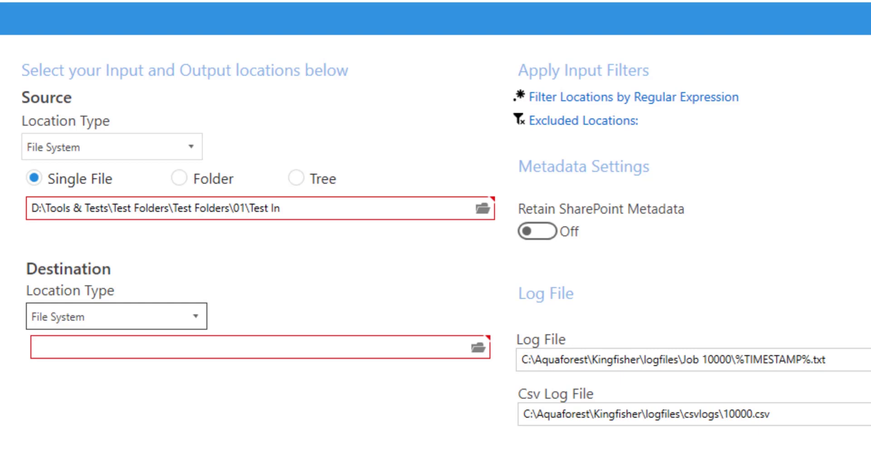
left_click(222, 351)
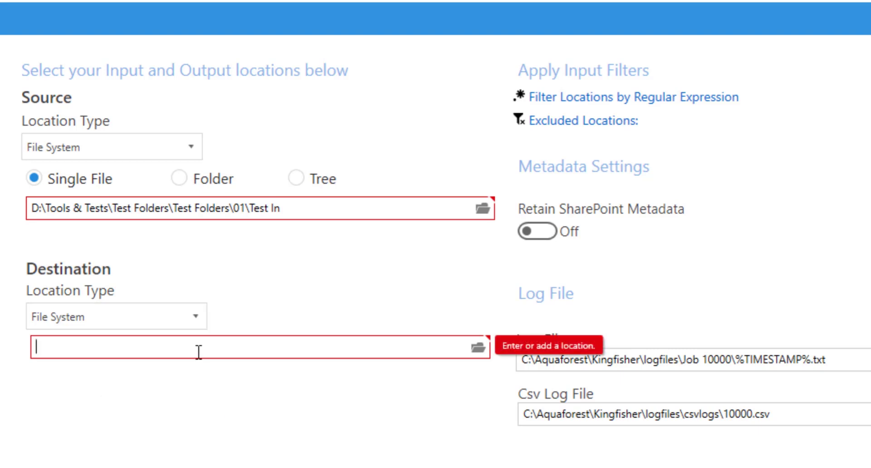
type("D:\\Tools & Tests\\Test Folders\\Test Folders\\01\\Test Out")
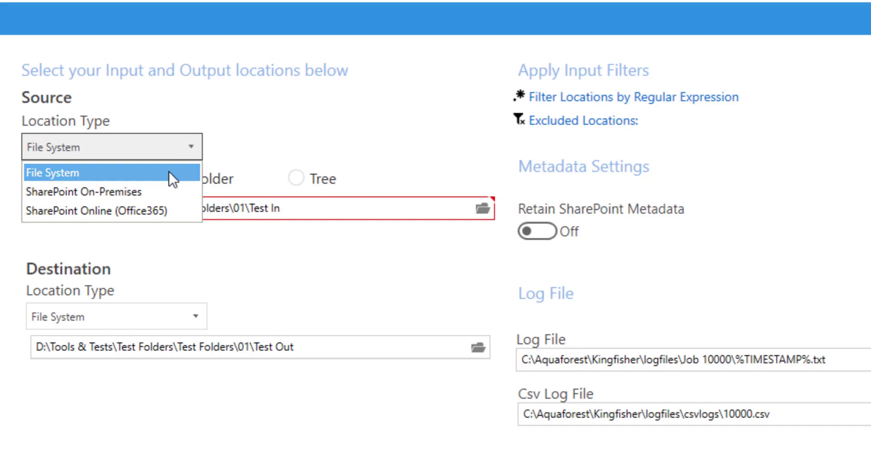
mouse_move(83, 192)
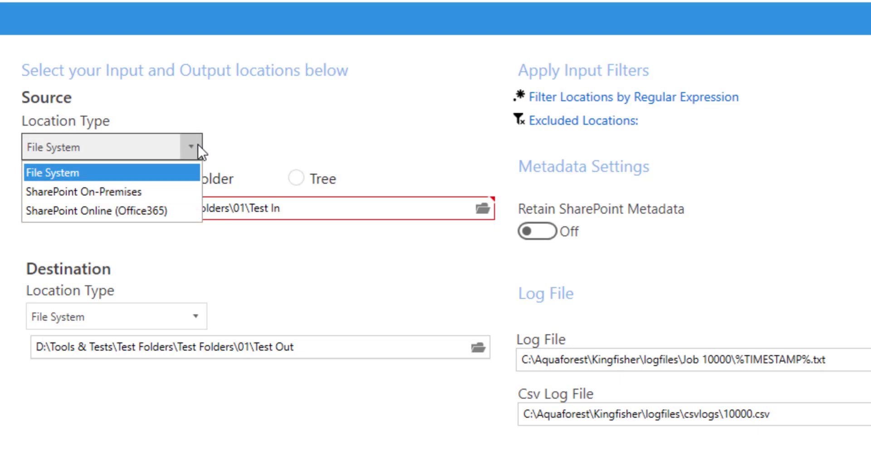
left_click(55, 173)
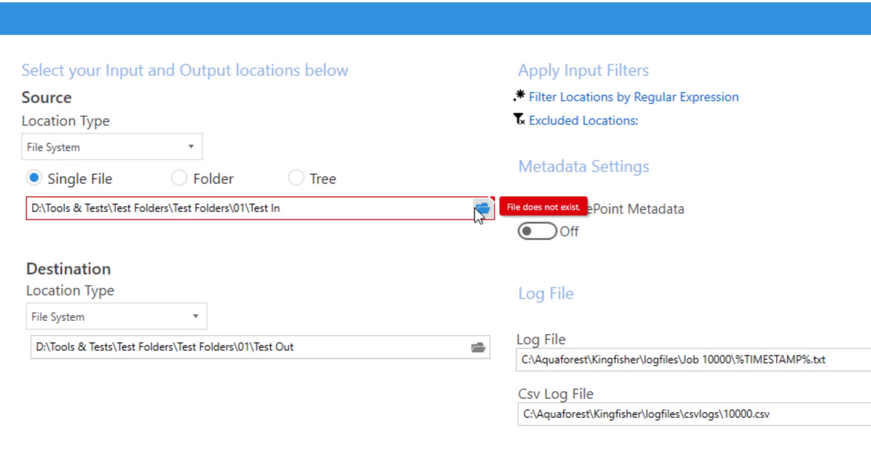
Step: Browse to Test In, pick 'Sample (1).pdf' as the source, and continue to variables
left_click(477, 211)
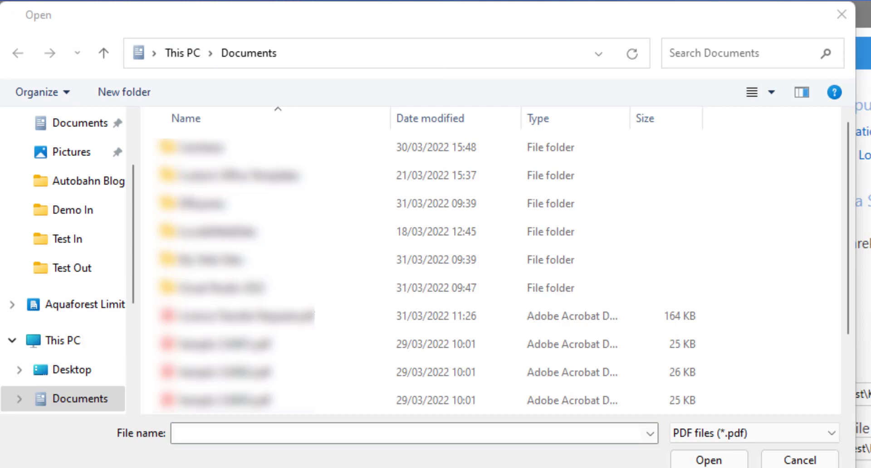
mouse_move(385, 69)
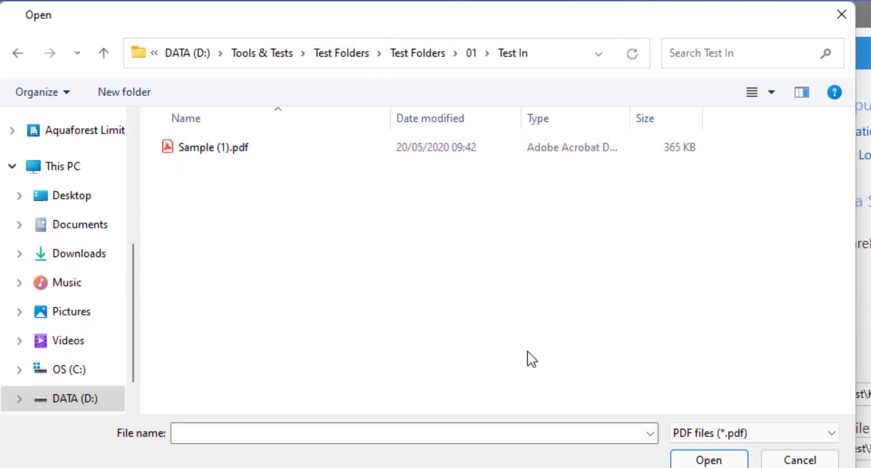
left_click(222, 147)
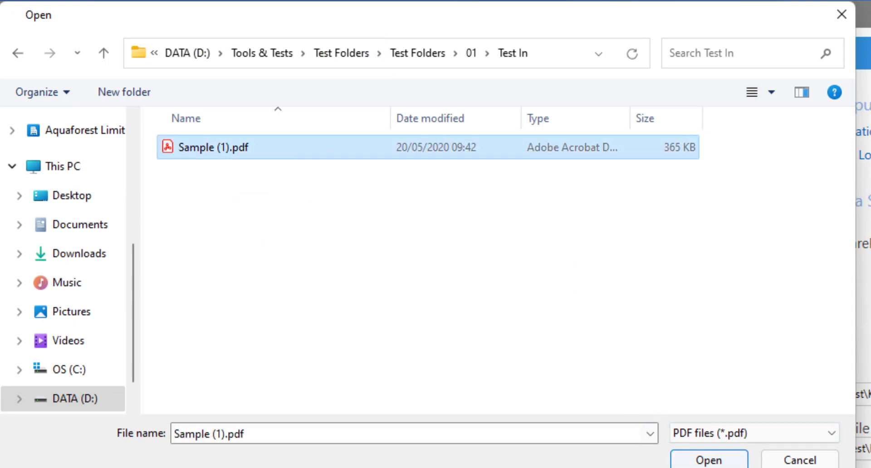
left_click(709, 461)
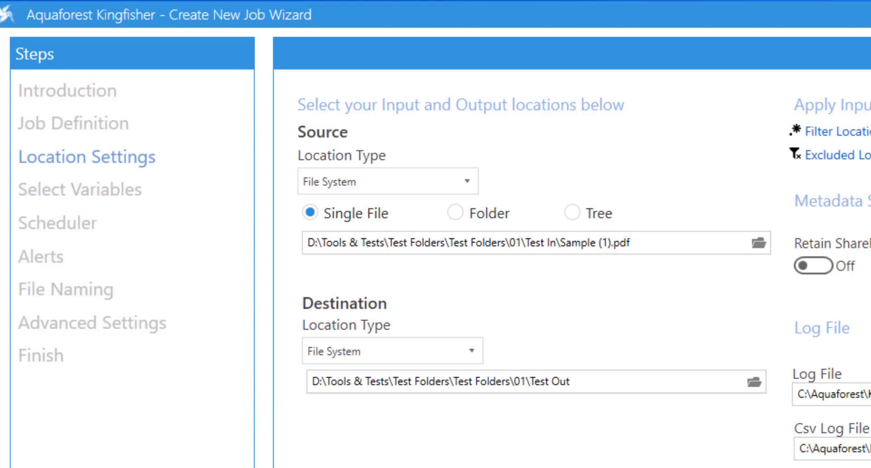
left_click(80, 189)
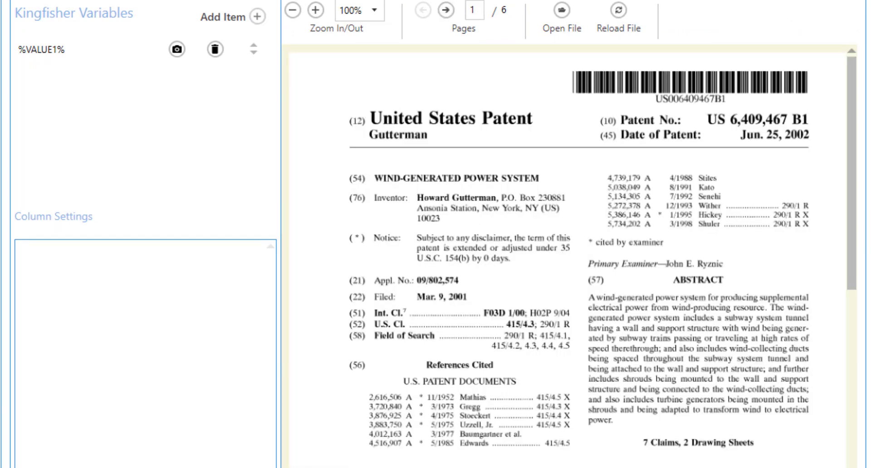
mouse_move(272, 325)
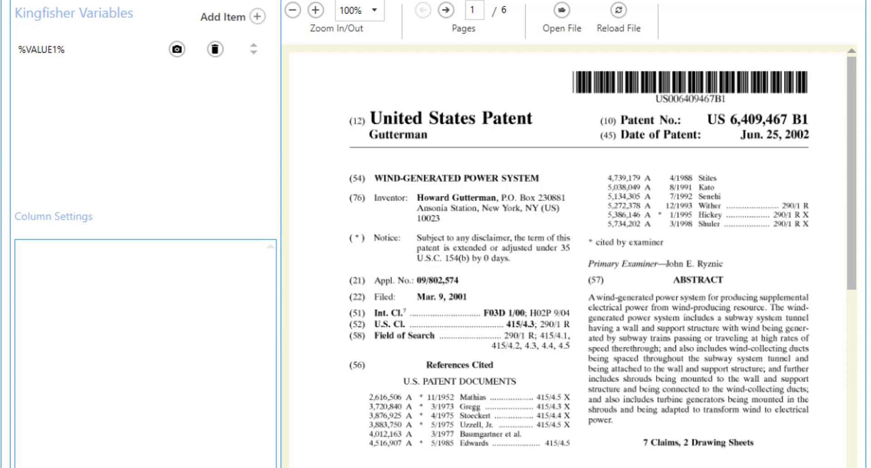
mouse_move(558, 170)
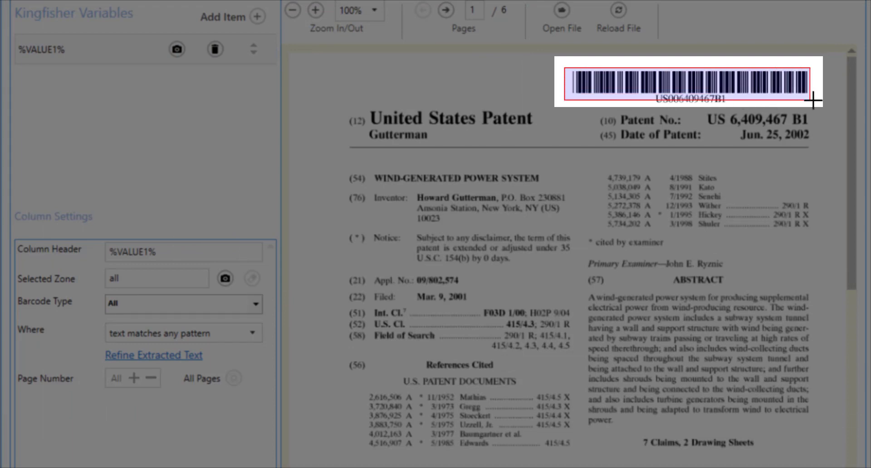
Step: Capture the patent barcode zone as %VALUE1%, verify it reads US006409467B1, and continue
left_click(225, 278)
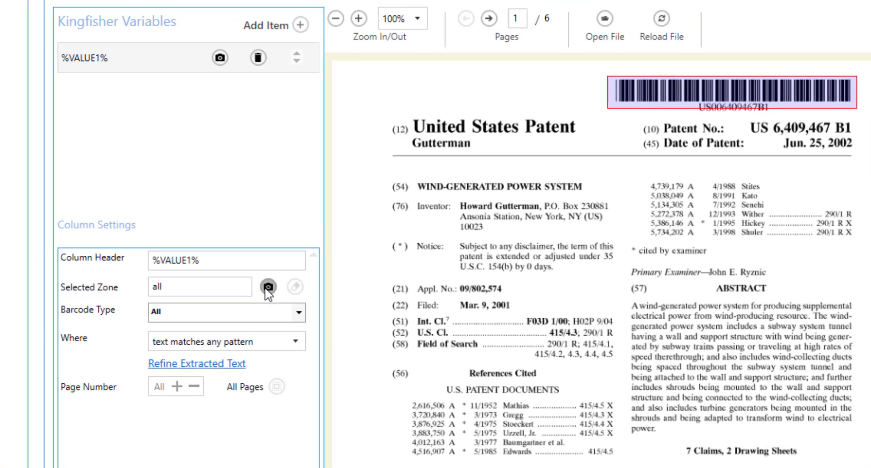
left_click(269, 288)
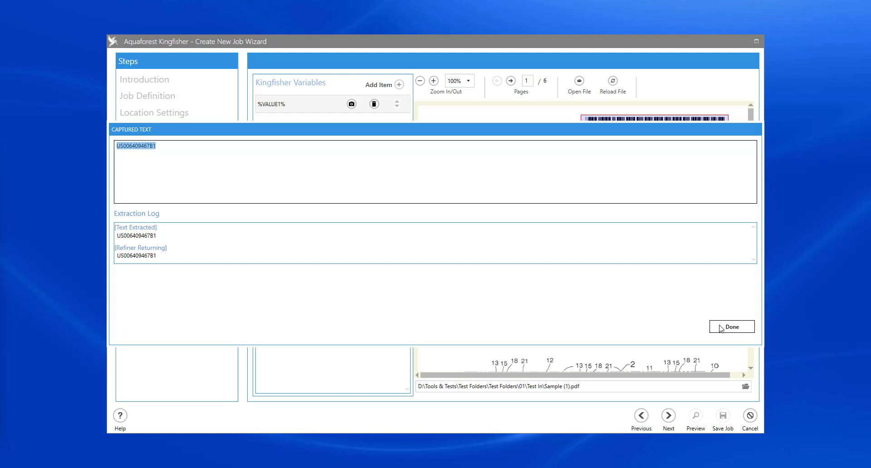
left_click(731, 326)
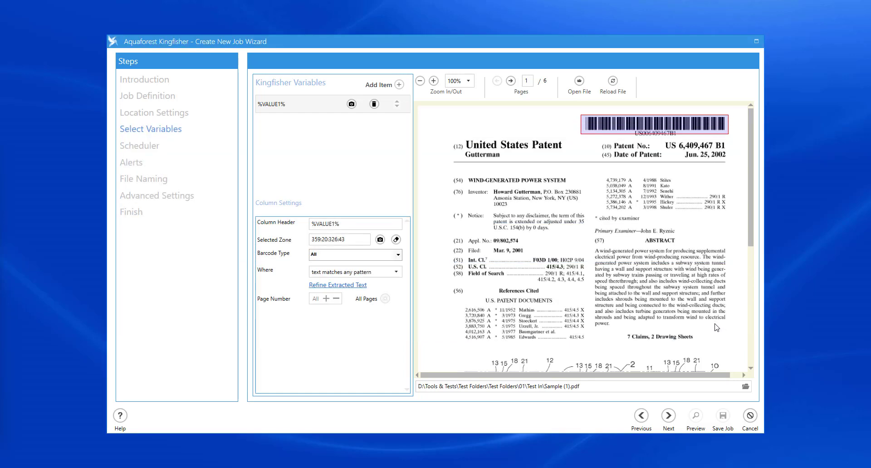
left_click(668, 416)
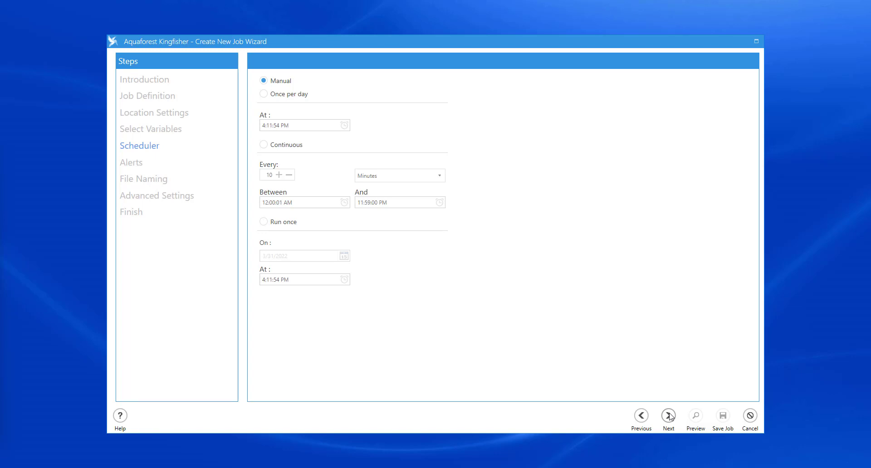
Step: Leave Scheduler on Manual and Alerts off, advancing to File Naming
left_click(668, 416)
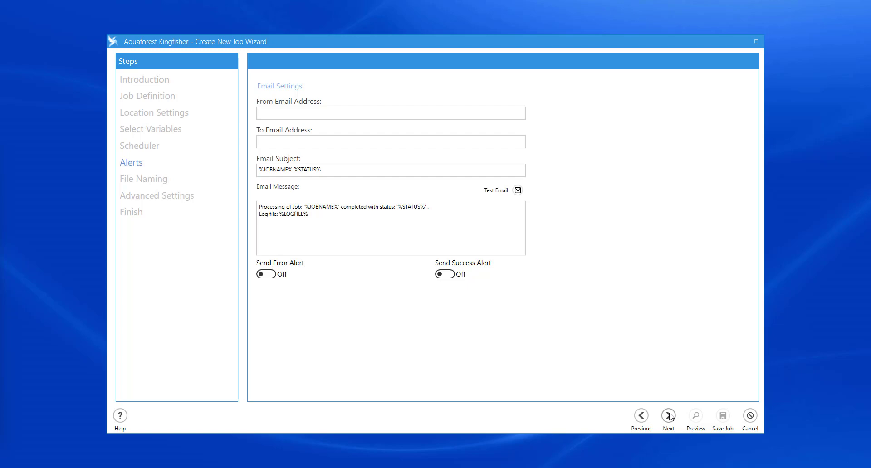
left_click(669, 415)
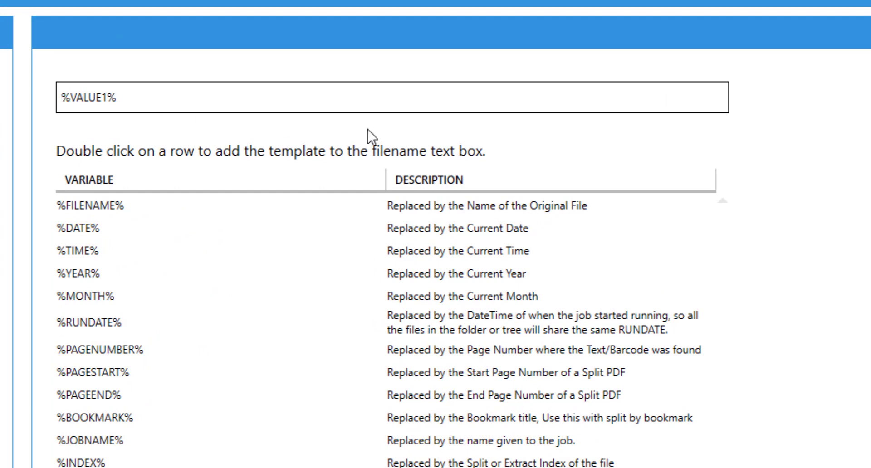
Step: Edit the filename template so it reads 'Patent %VALUE1%'
type("Patent ID")
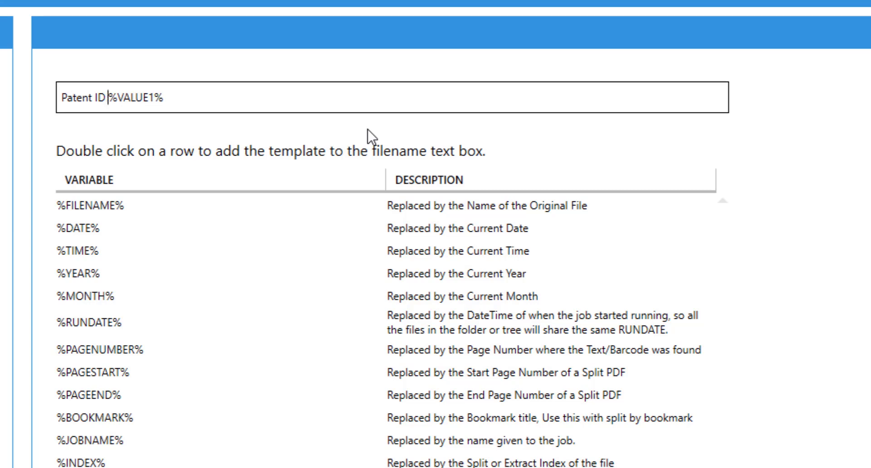
key("Backspace")
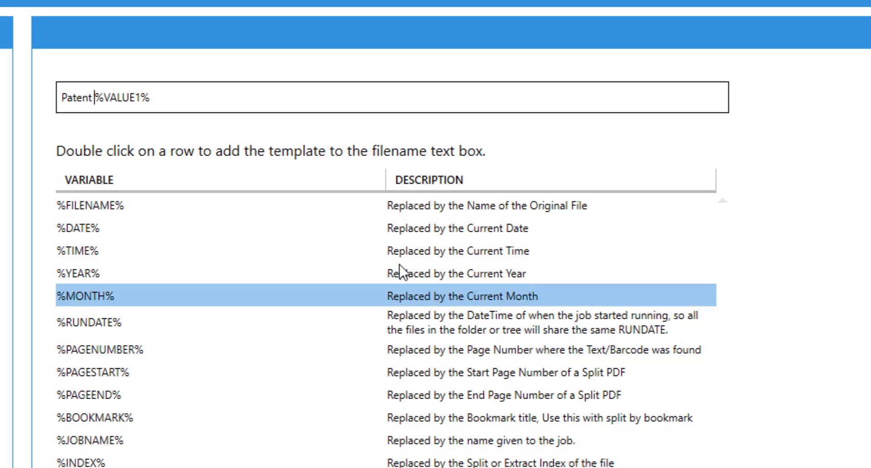
double_click(117, 98)
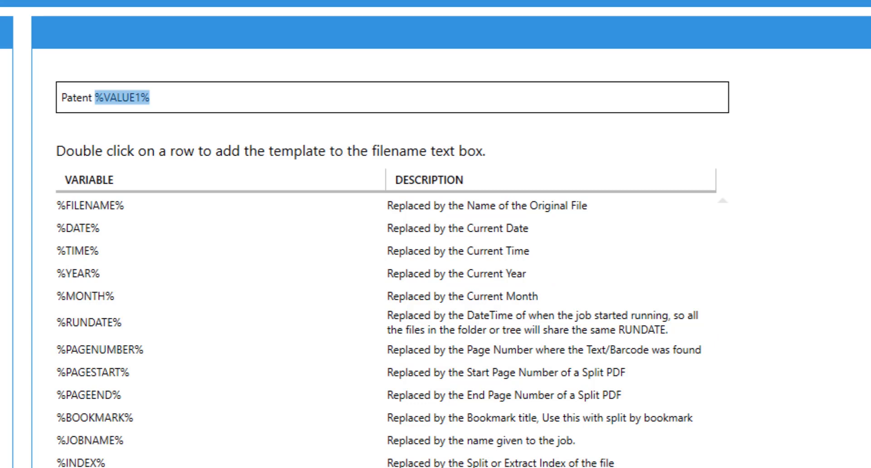
left_click(73, 73)
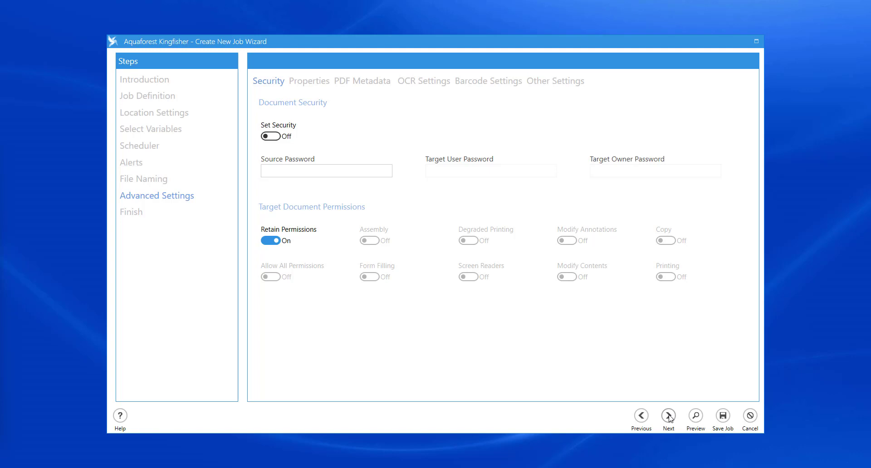
Step: Advance past Advanced Settings to the summary and save the Rename by Barcode job
left_click(669, 415)
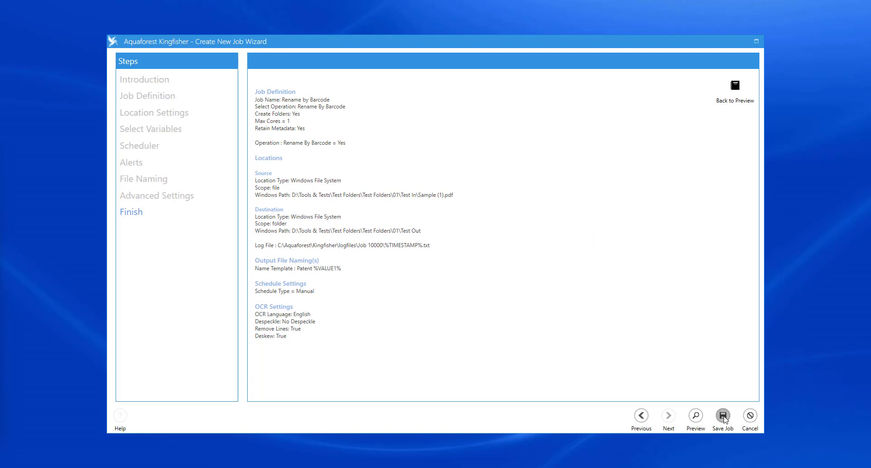
left_click(722, 416)
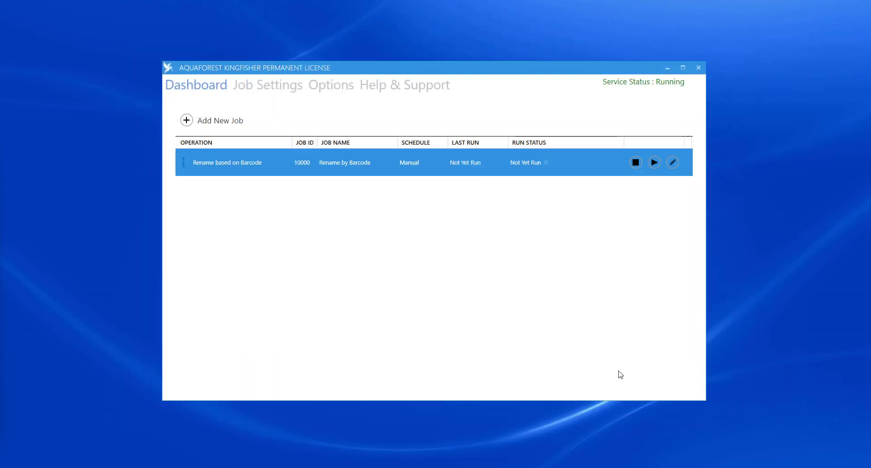
mouse_move(620, 200)
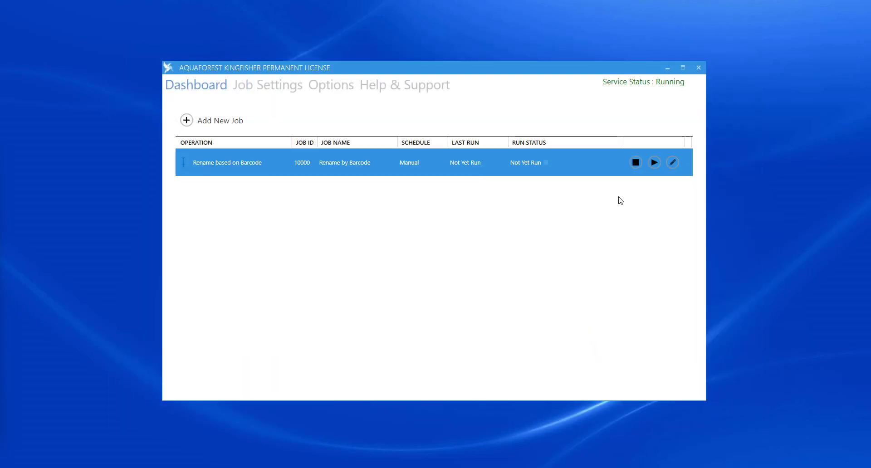
Step: Run the Rename by Barcode job from its Dashboard row until the thread finishes
left_click(654, 162)
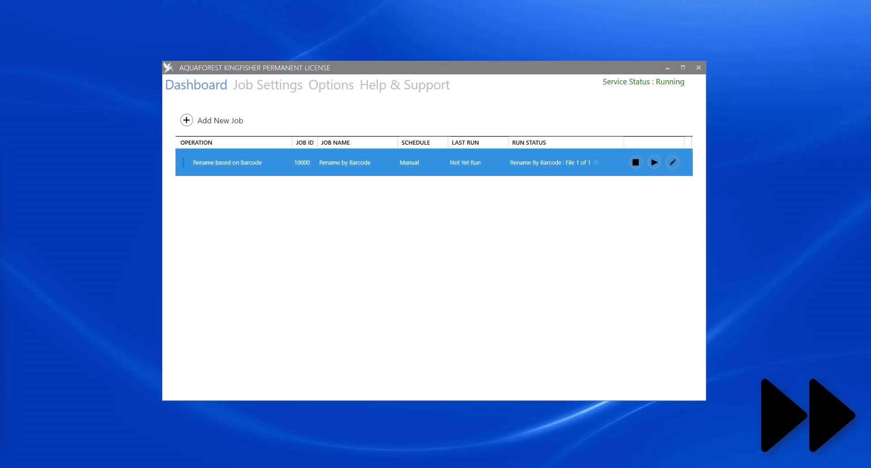
left_click(653, 162)
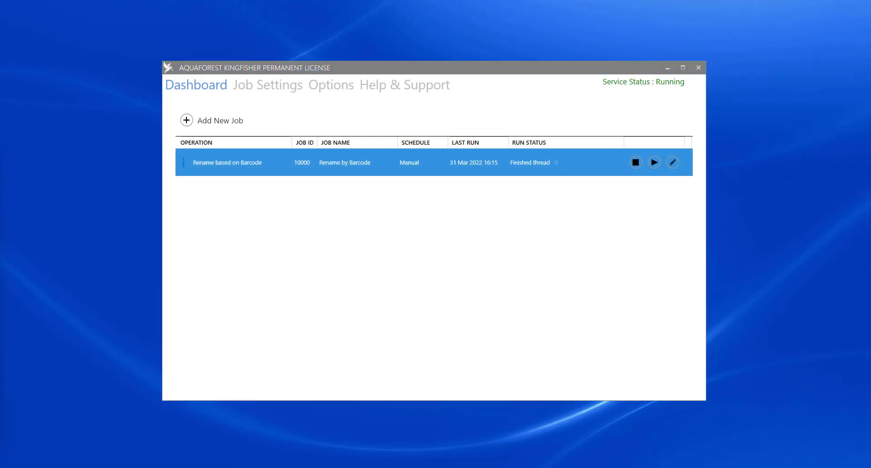